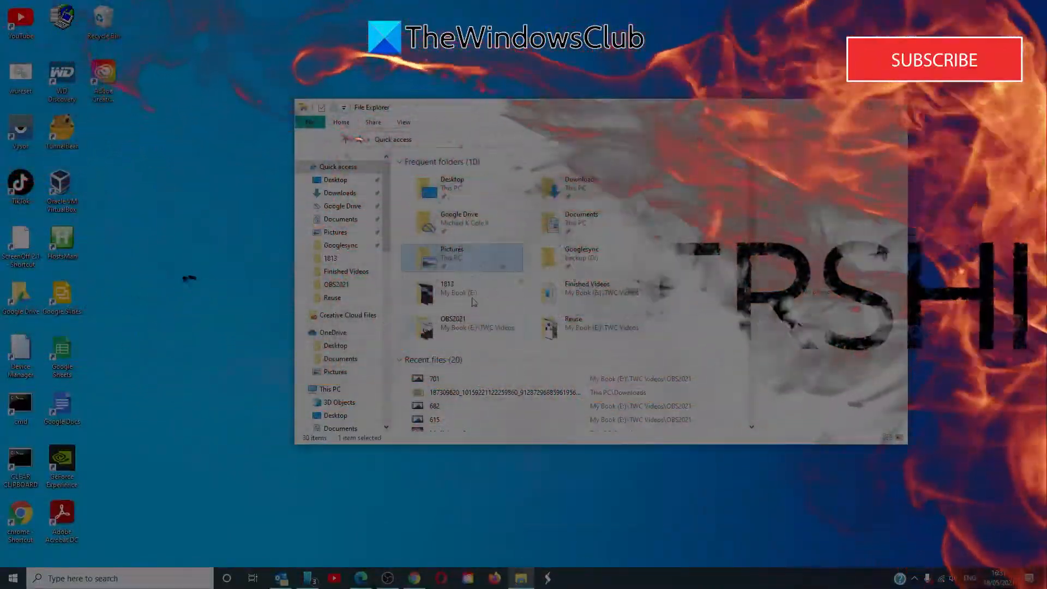
Step: Show the Properties dialog of the Pictures folder from its Quick access context menu
right_click(452, 257)
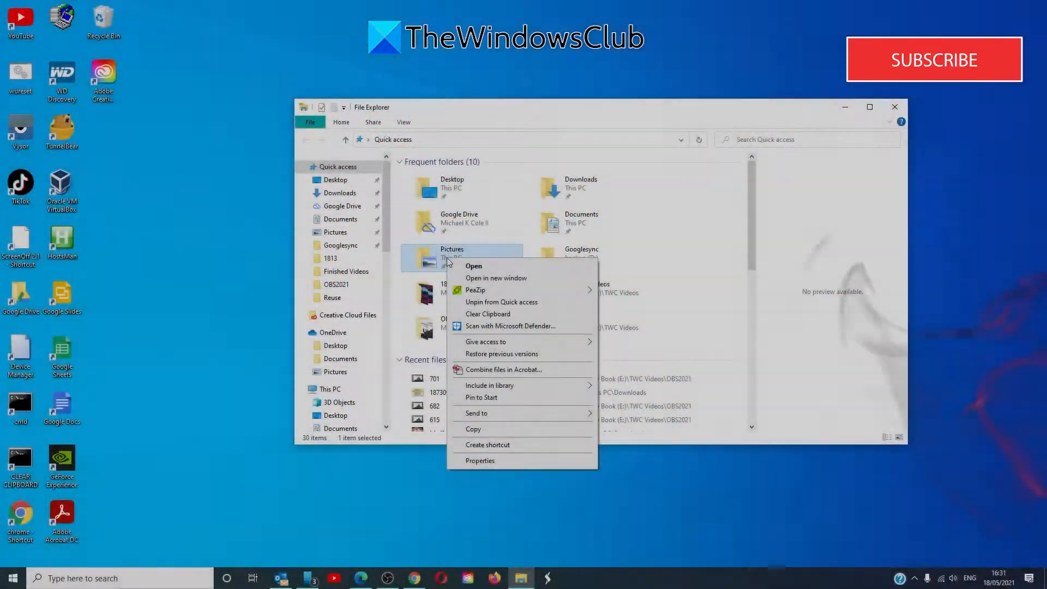
mouse_move(509, 403)
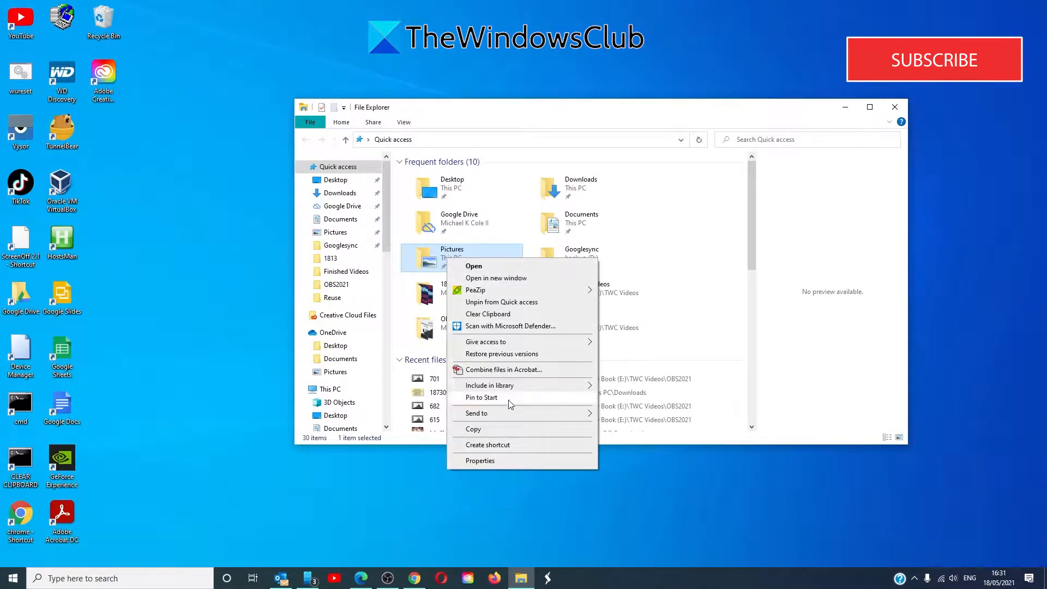
left_click(479, 460)
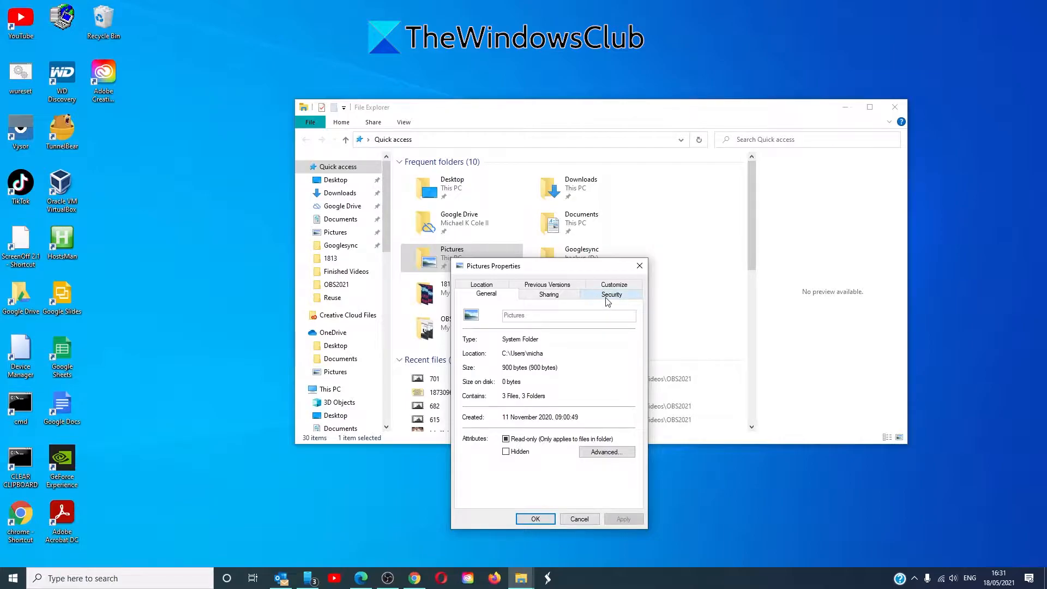
Step: Reach the Advanced Security Settings for Pictures from the Security tab
left_click(611, 293)
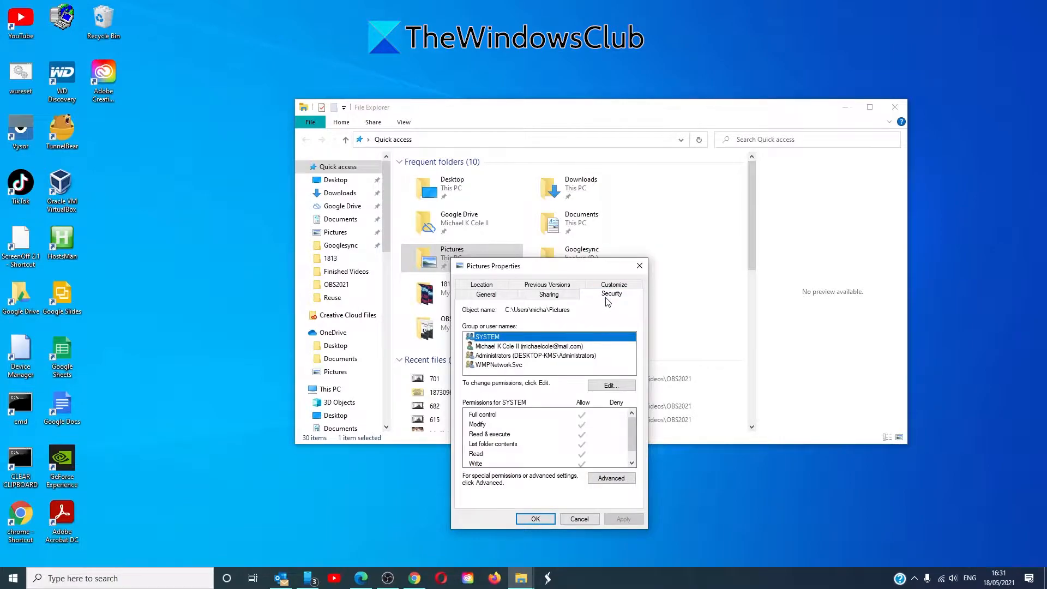
left_click(609, 477)
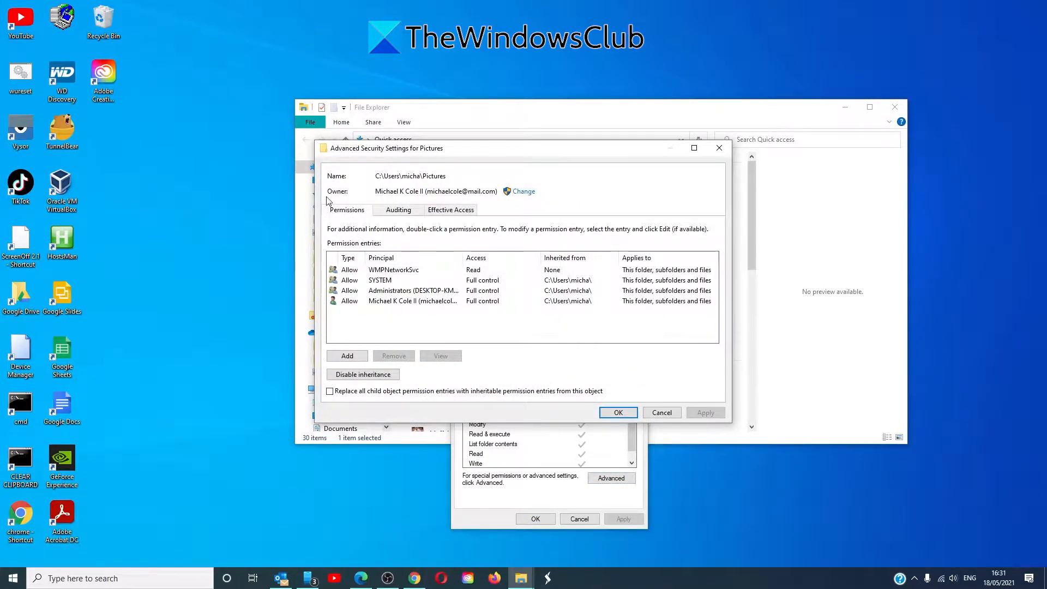
mouse_move(513, 207)
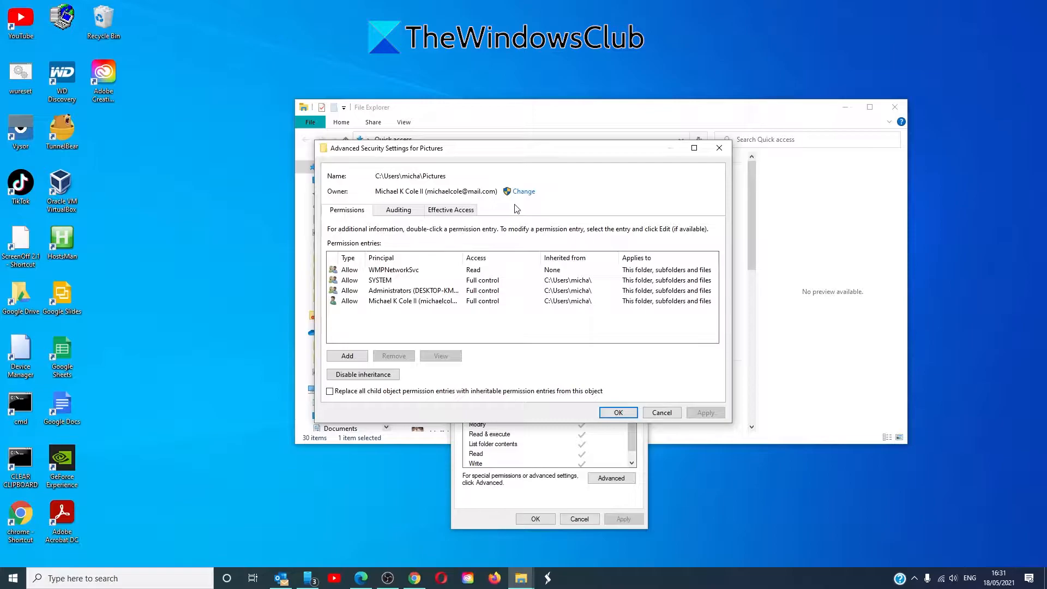
mouse_move(524, 194)
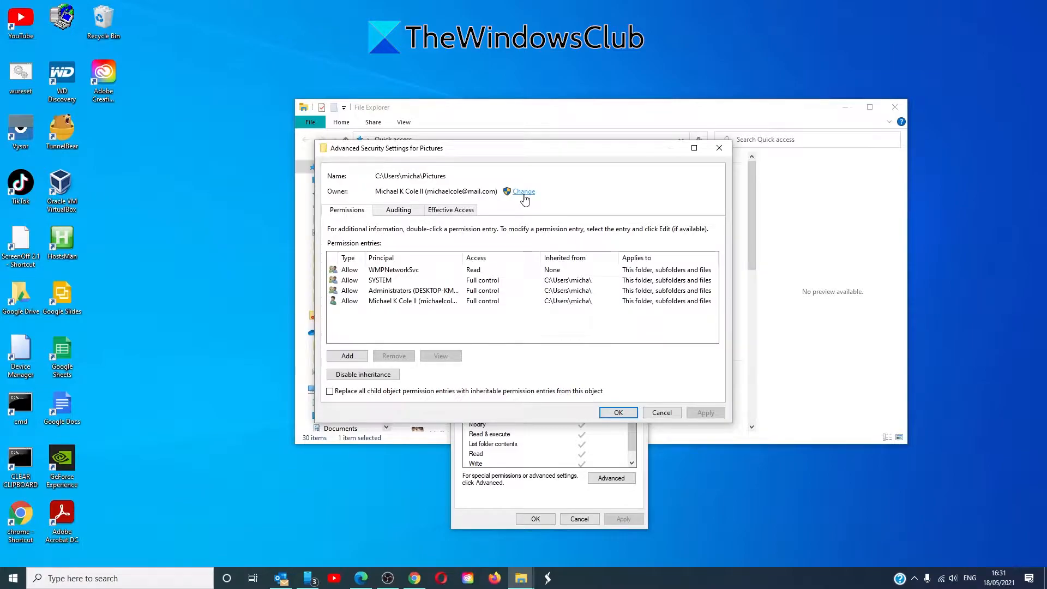
Step: Change the owner: search all users and groups with Find Now and pick the local account
left_click(523, 192)
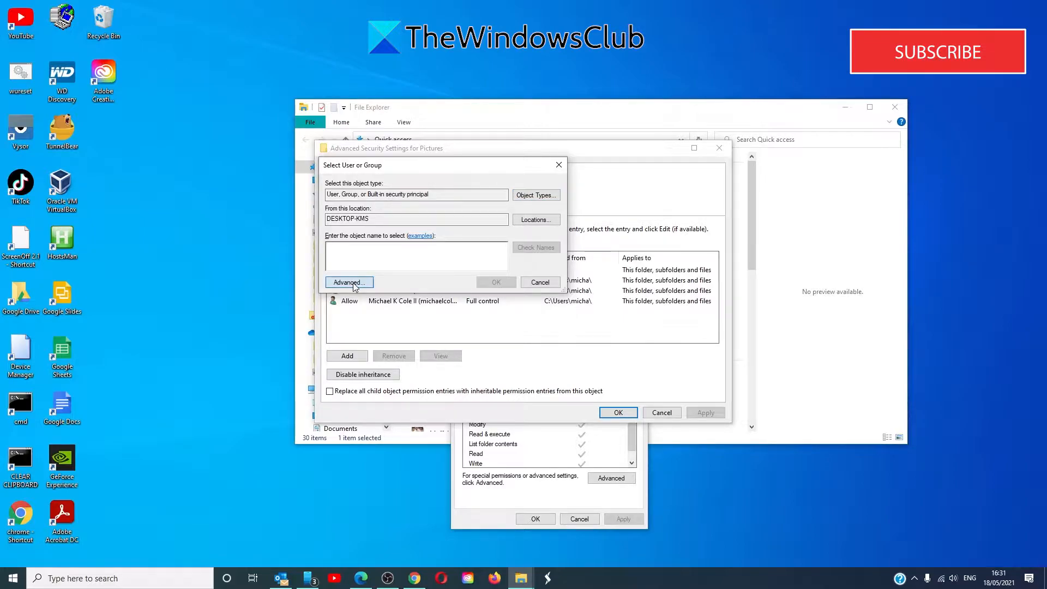
left_click(348, 281)
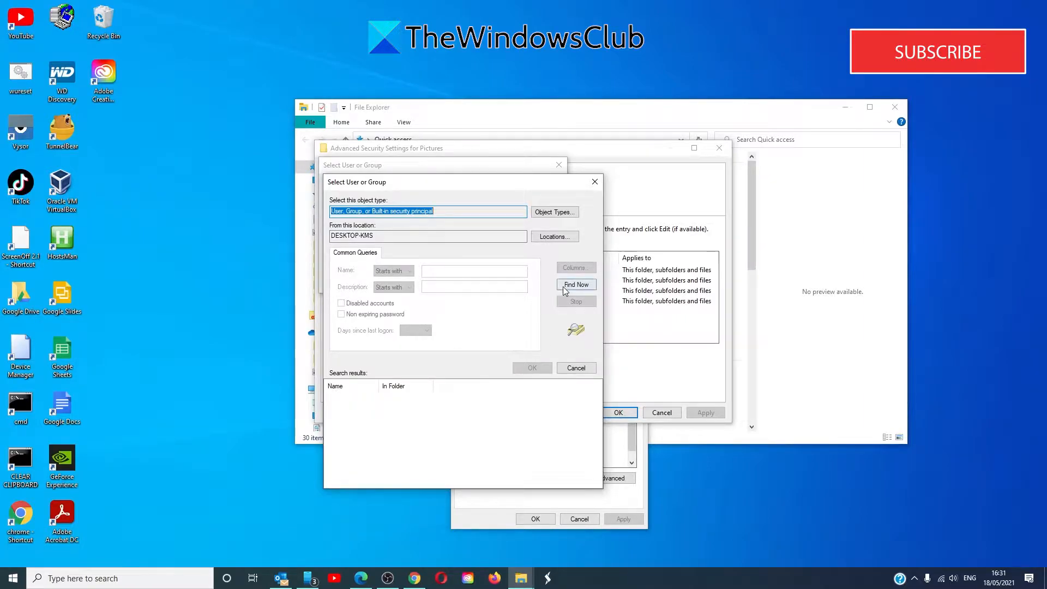
left_click(576, 283)
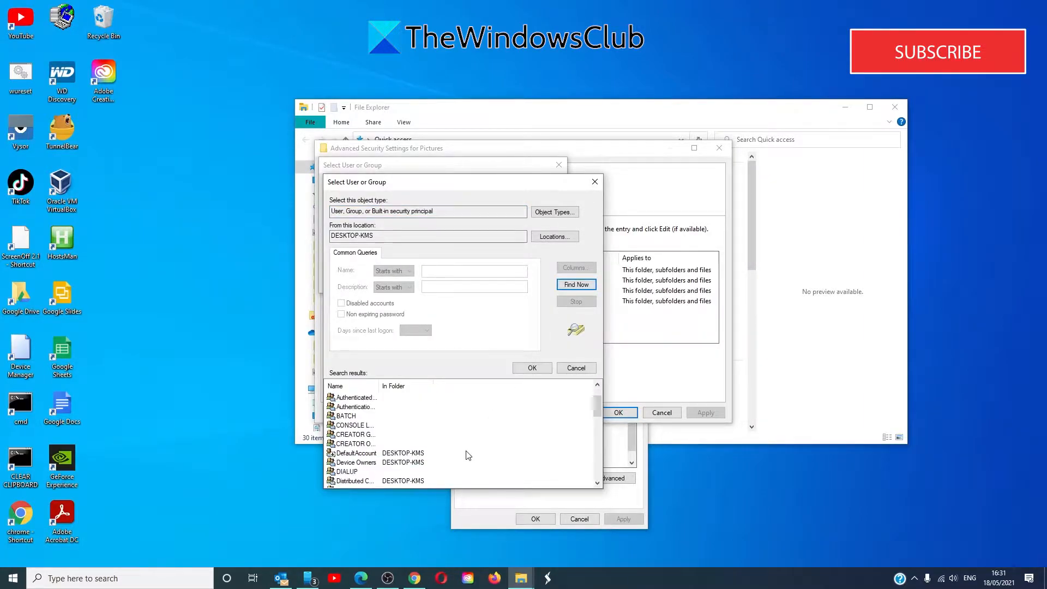
scroll("down", 3)
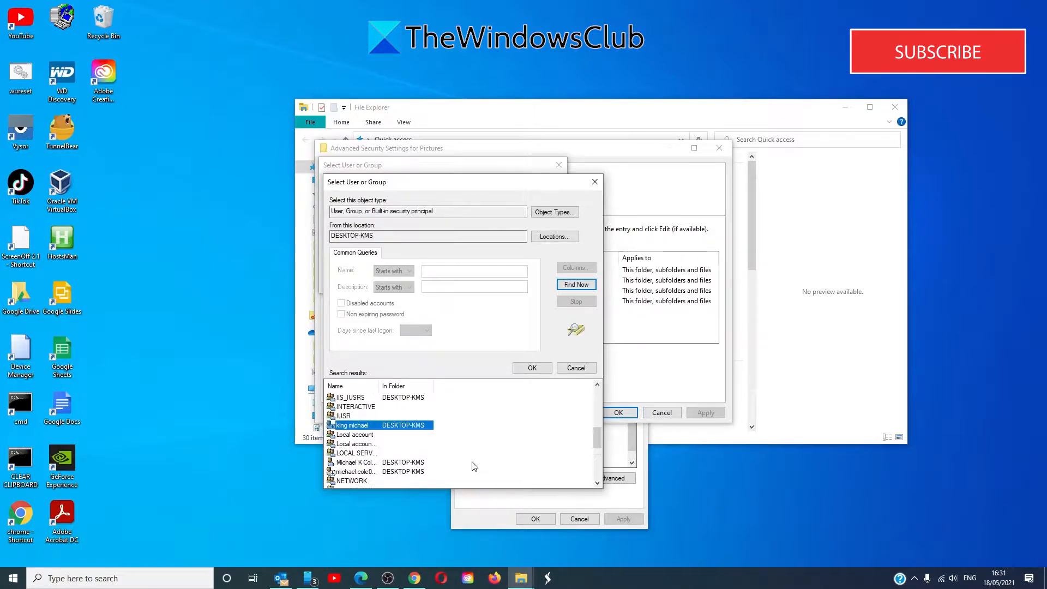
left_click(531, 367)
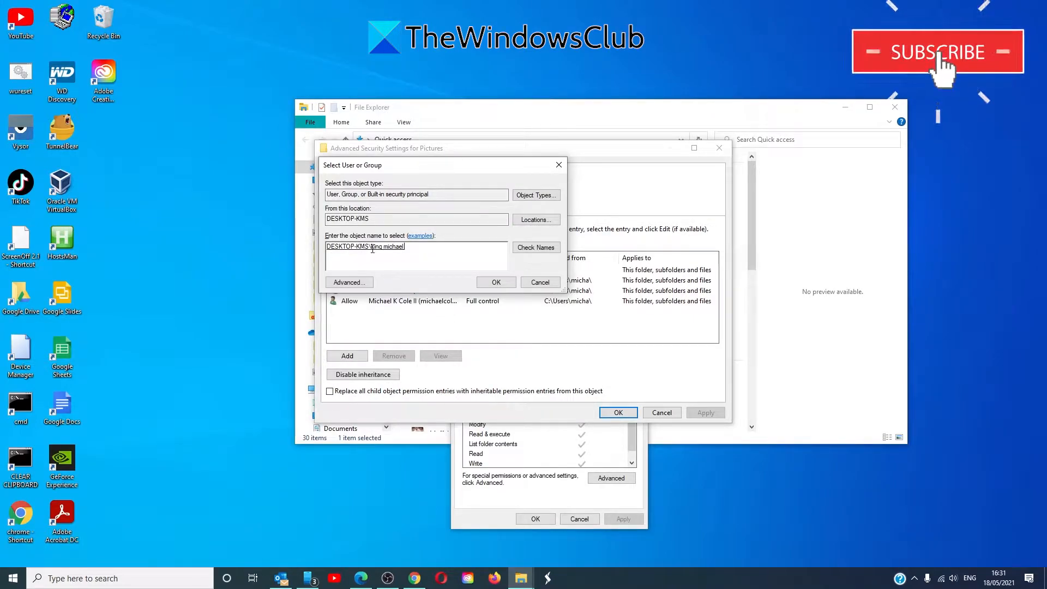
mouse_move(468, 280)
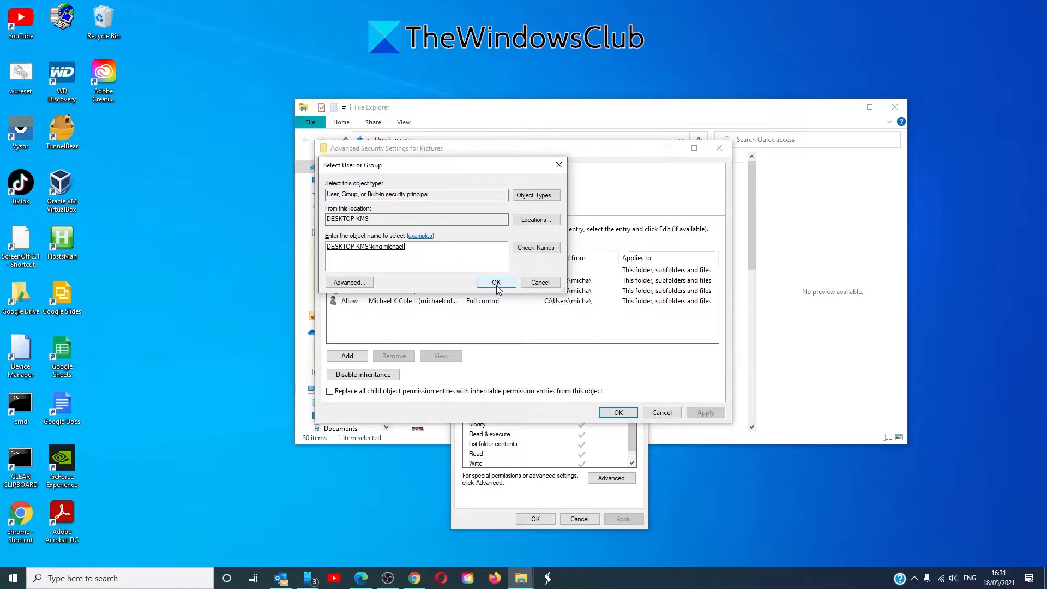
Step: Confirm the local account so the Owner field lists it, not yet applied
left_click(496, 281)
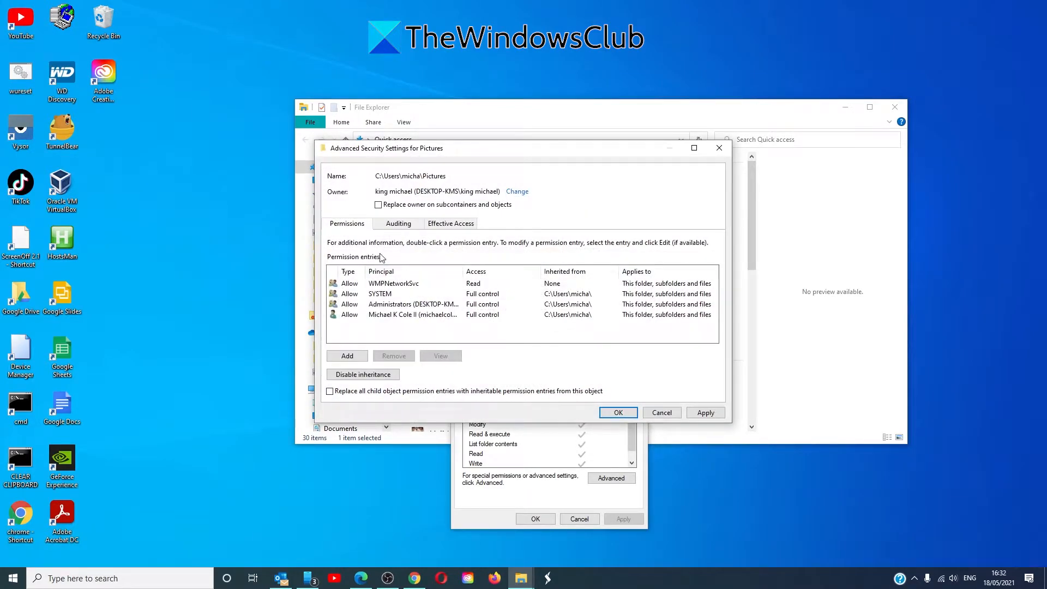
mouse_move(451, 215)
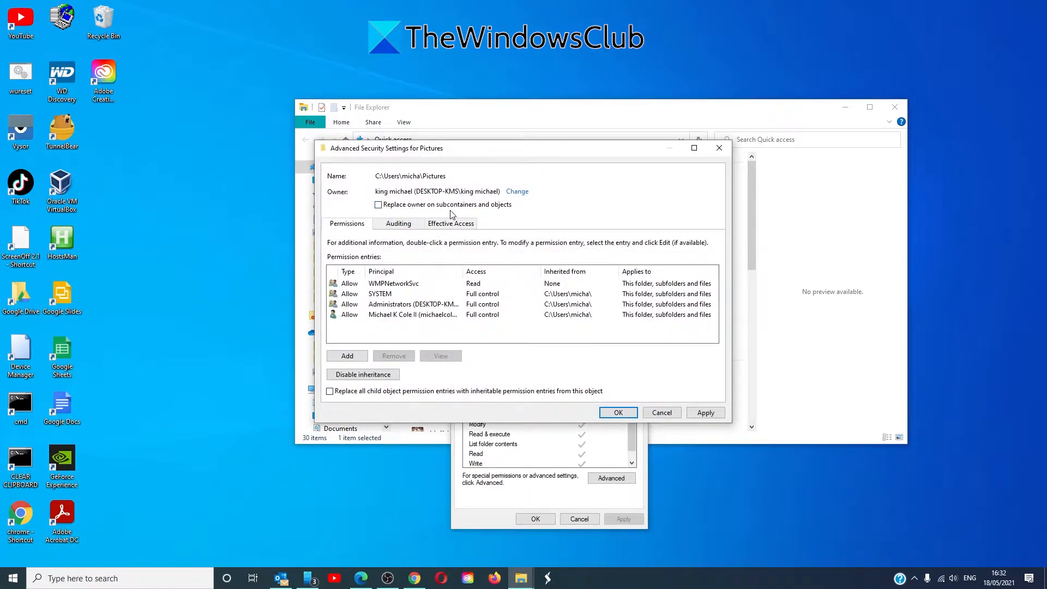
mouse_move(508, 212)
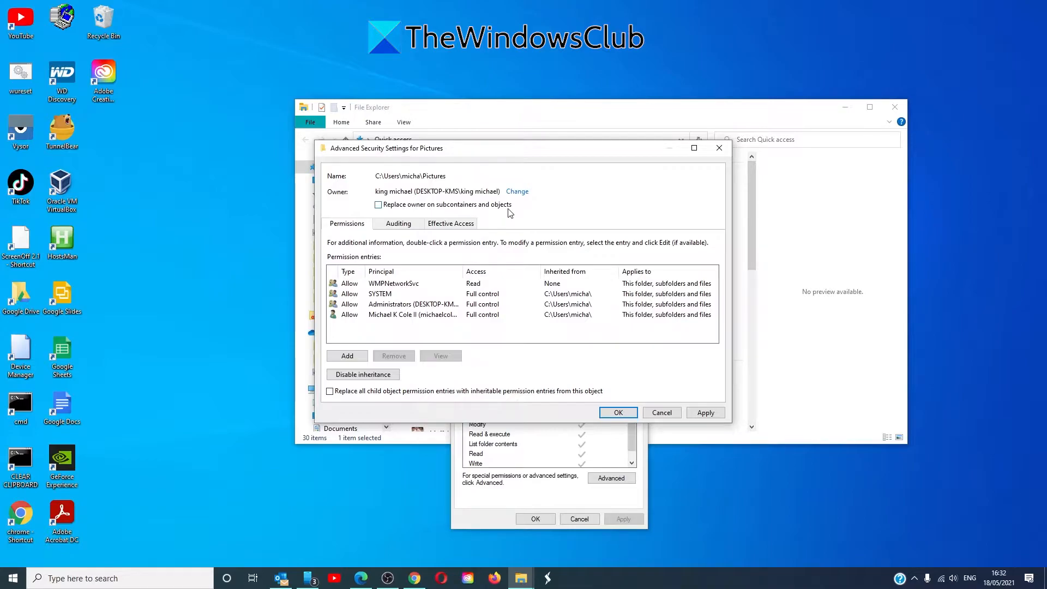
mouse_move(611, 425)
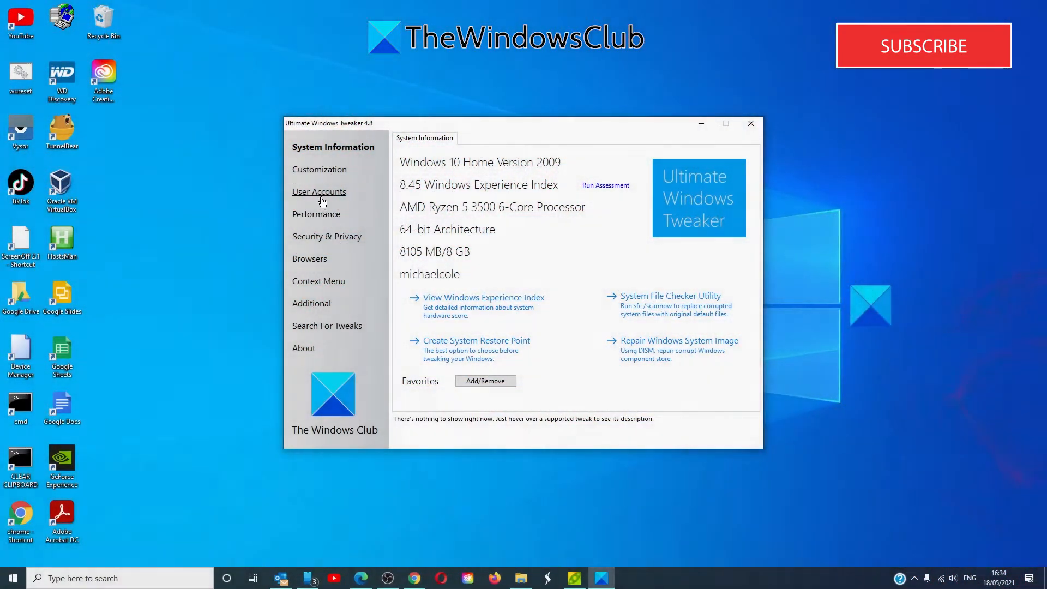
Step: Show the Desktop Context Menu 2 tweaks with Add "Take Ownership" checked
left_click(320, 280)
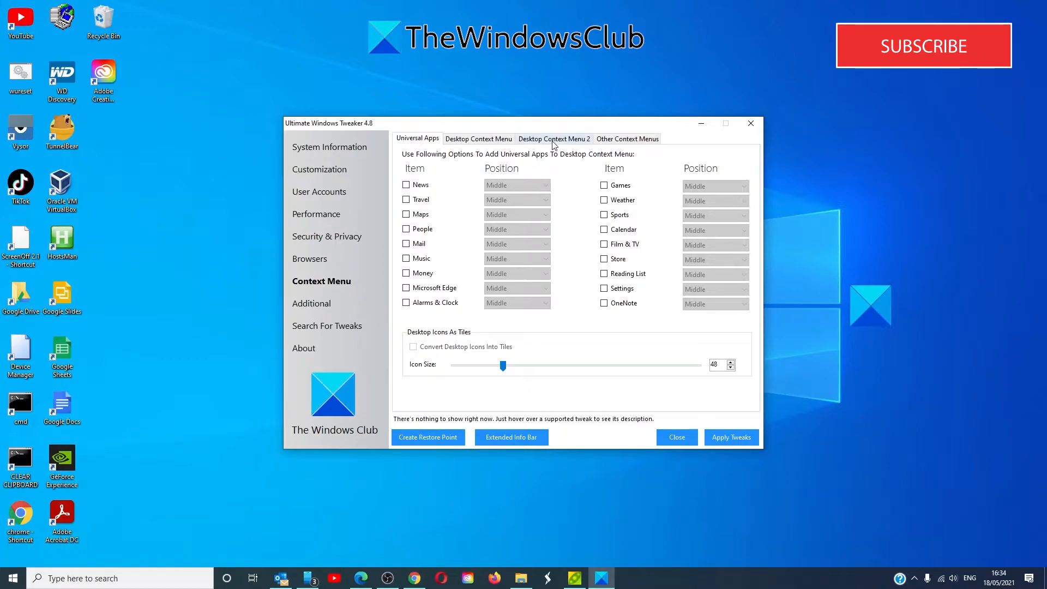
left_click(554, 138)
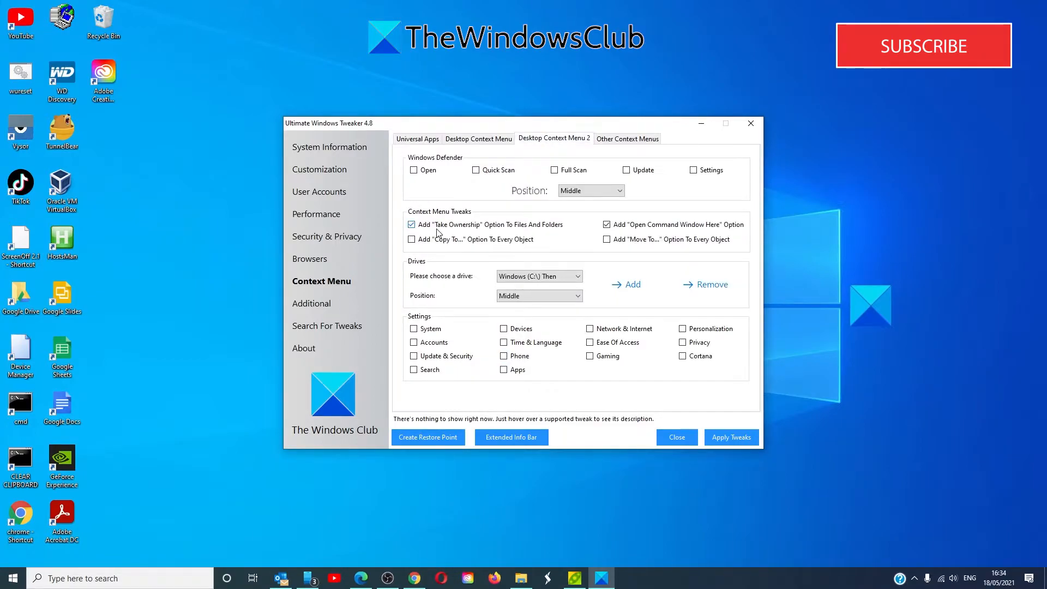
mouse_move(943, 69)
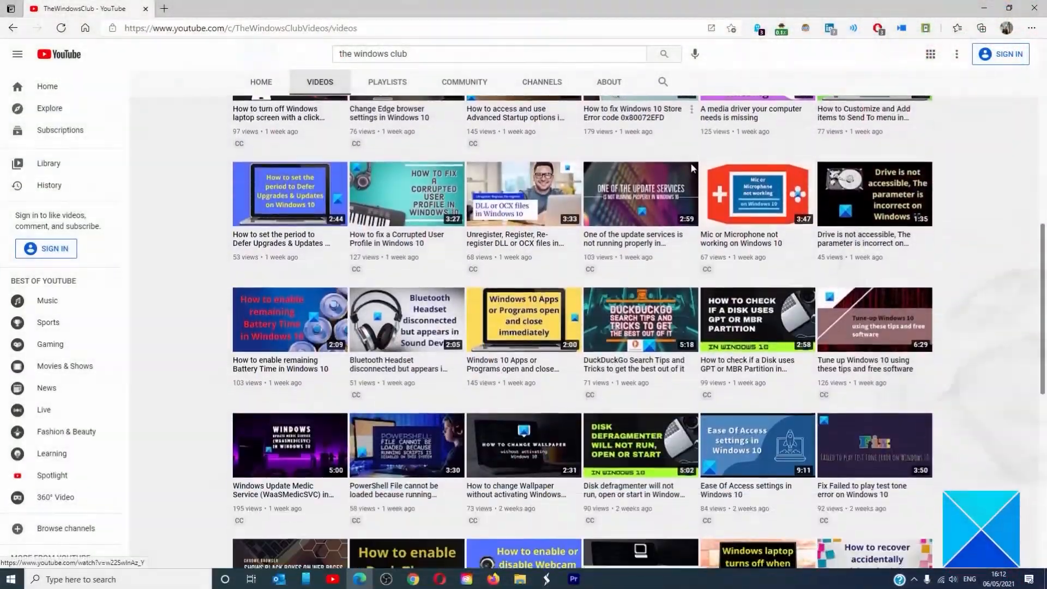
scroll("down", 3)
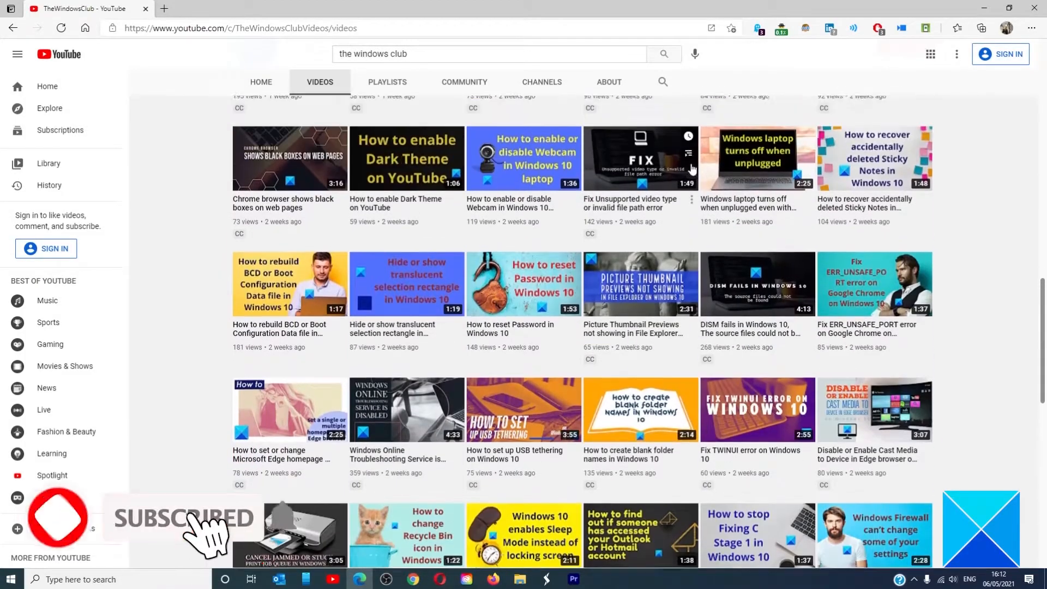